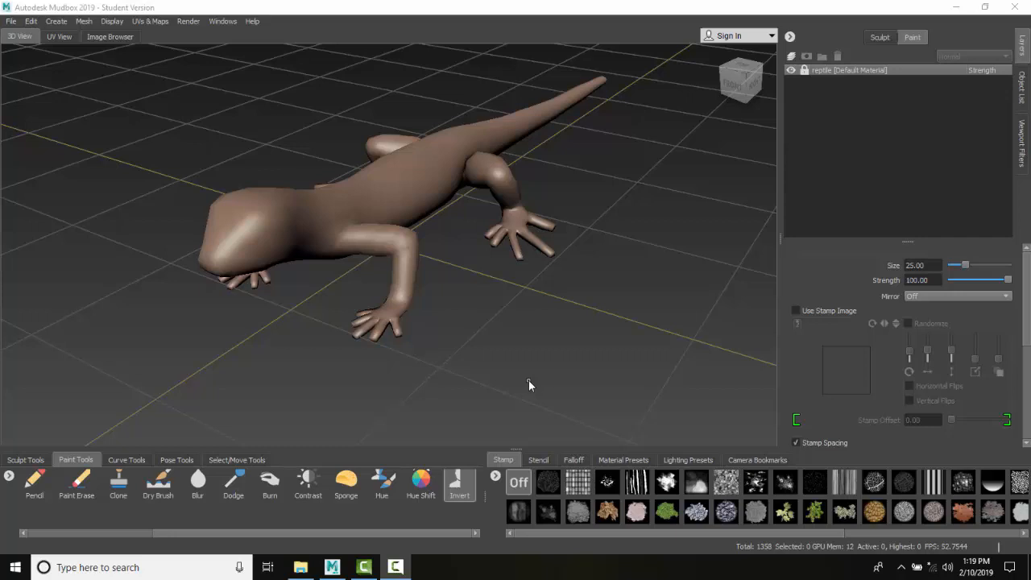
{"action": "mouse_move", "coordinate": [570, 396]}
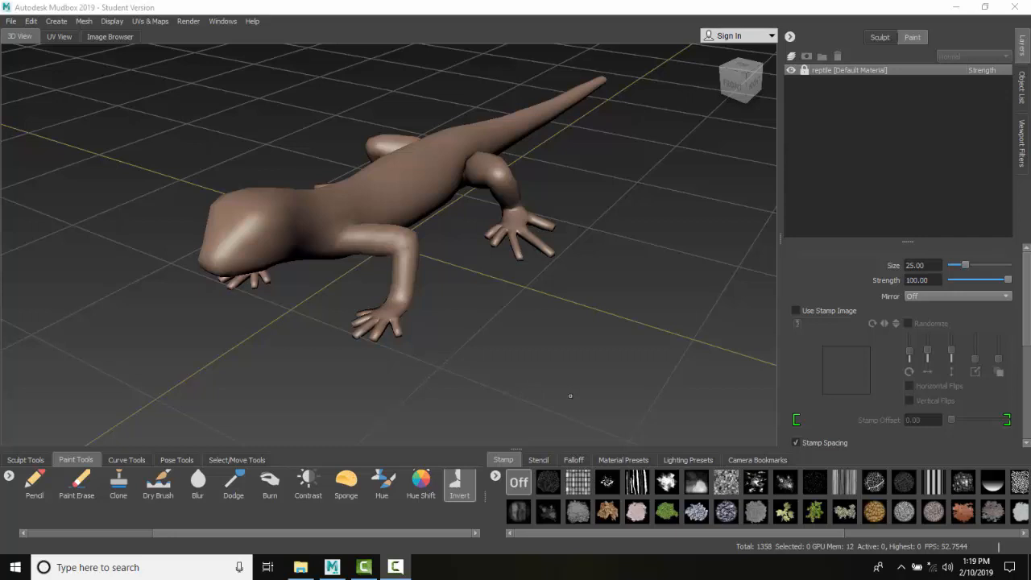
{"action": "mouse_move", "coordinate": [576, 412]}
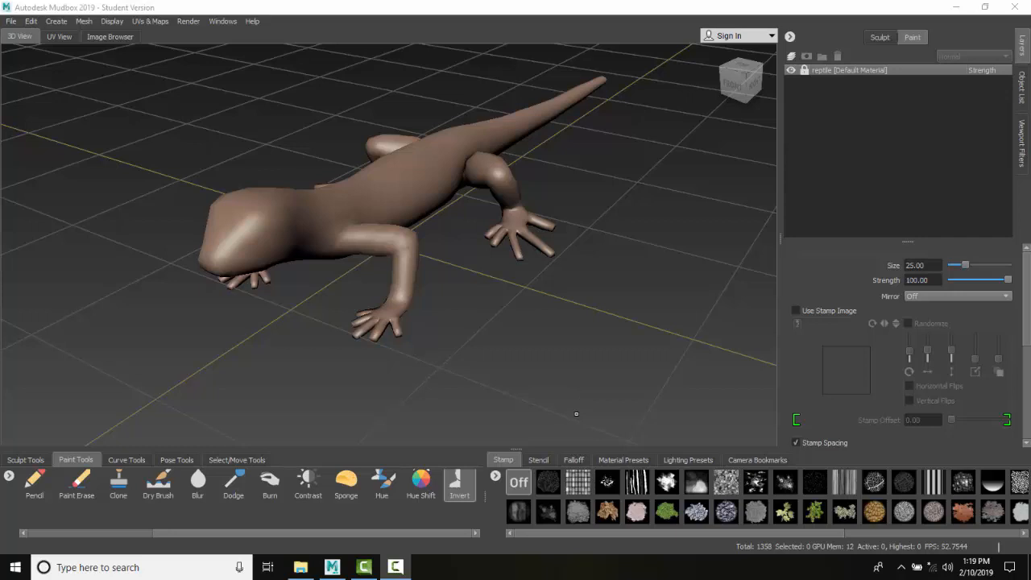
{"action": "mouse_move", "coordinate": [319, 238]}
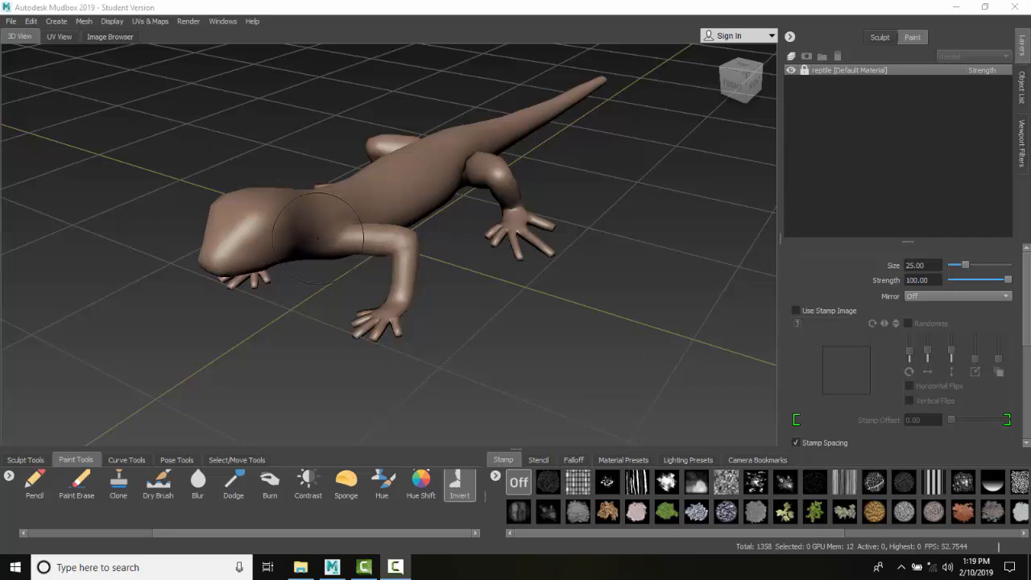
{"action": "mouse_move", "coordinate": [370, 250]}
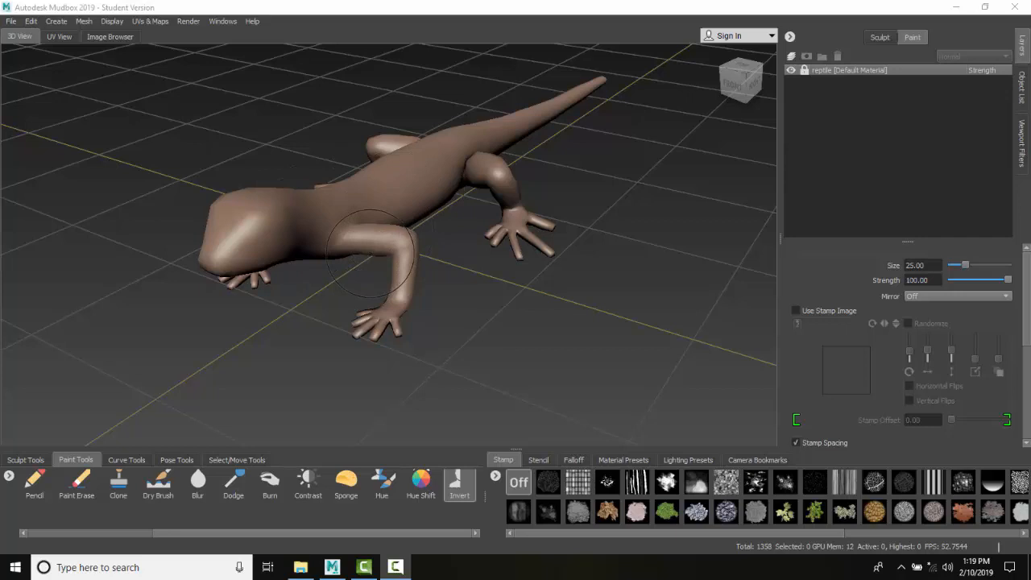
{"action": "mouse_move", "coordinate": [239, 146]}
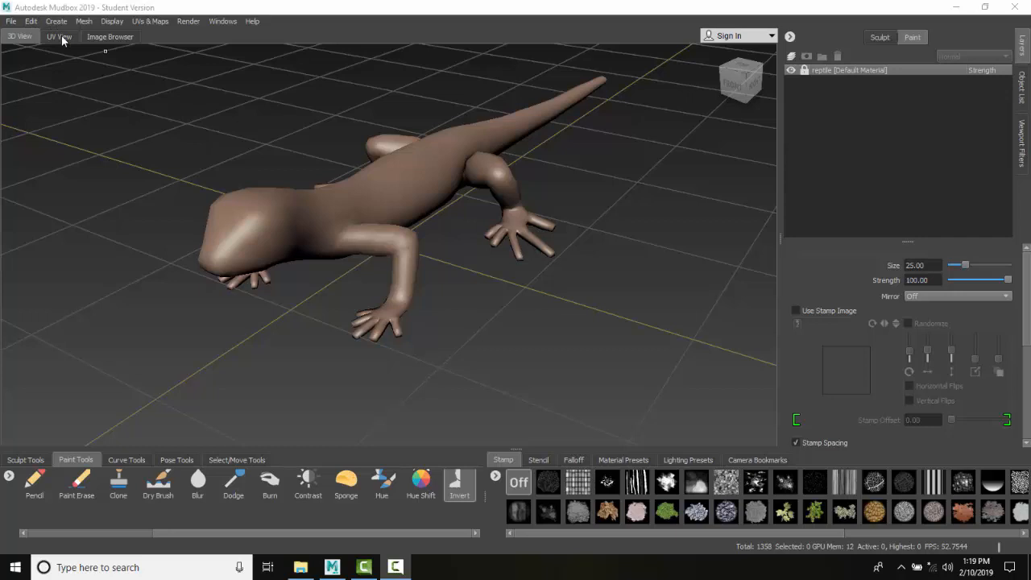
Show the lizard's flattened UV layout with its body, limb and toe shells
{"action": "left_click", "coordinate": [58, 35]}
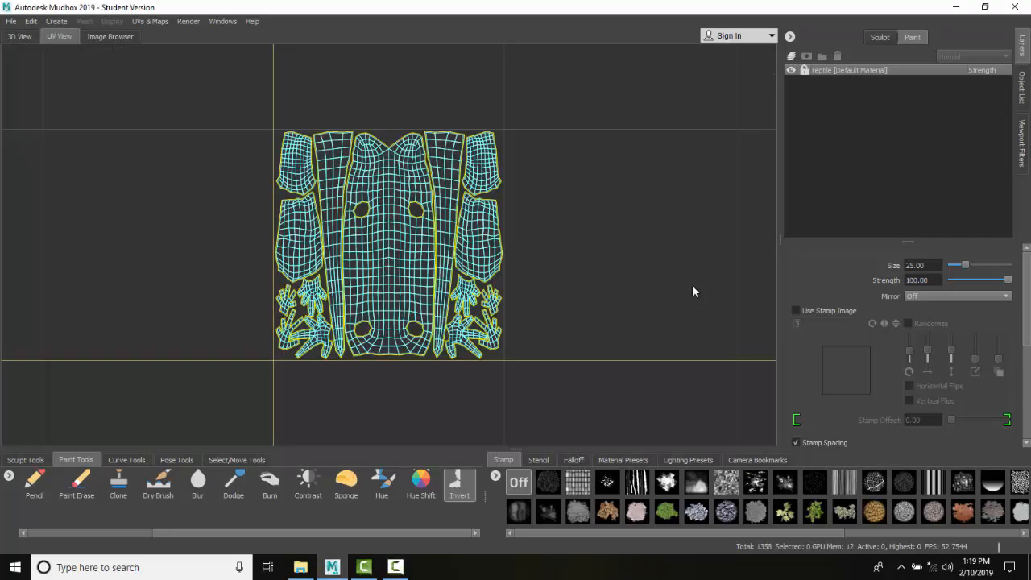
{"action": "mouse_move", "coordinate": [653, 218]}
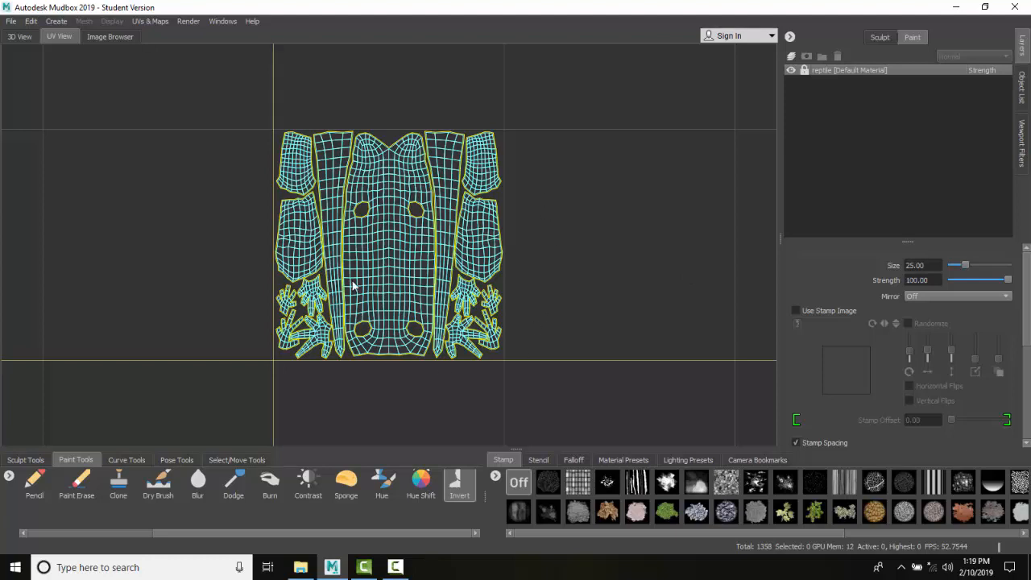
{"action": "mouse_move", "coordinate": [496, 306]}
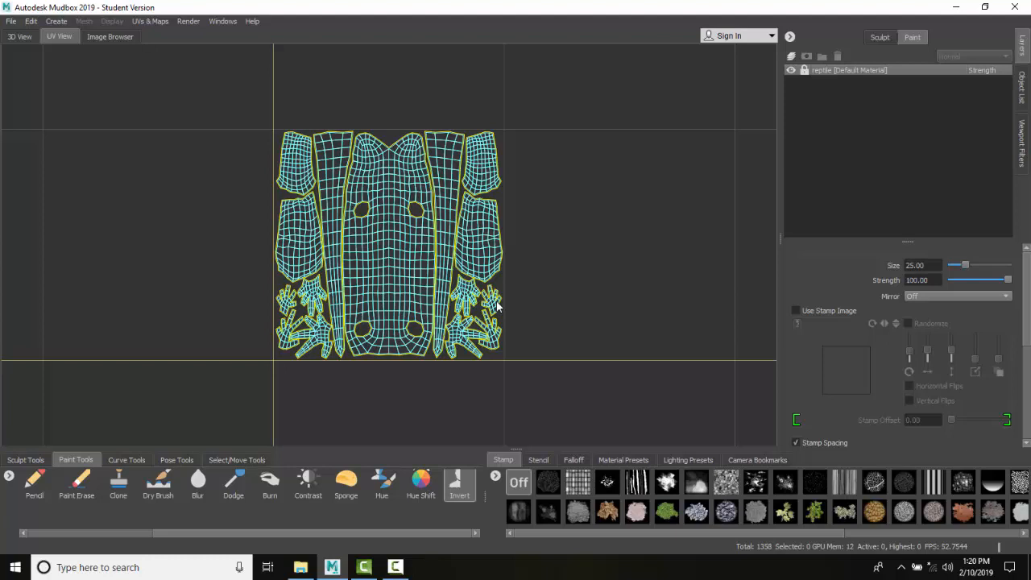
{"action": "mouse_move", "coordinate": [316, 116]}
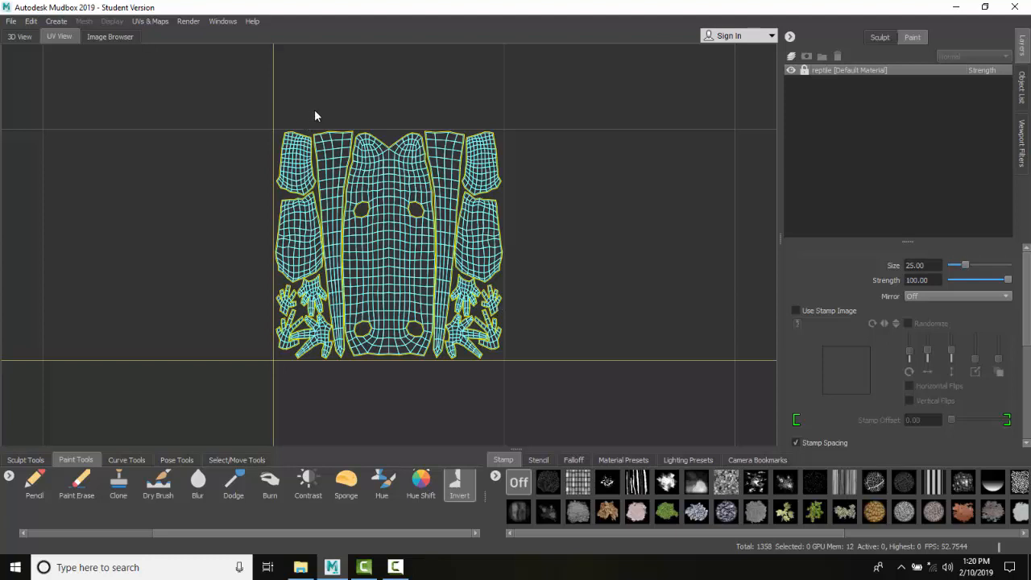
{"action": "mouse_move", "coordinate": [466, 261]}
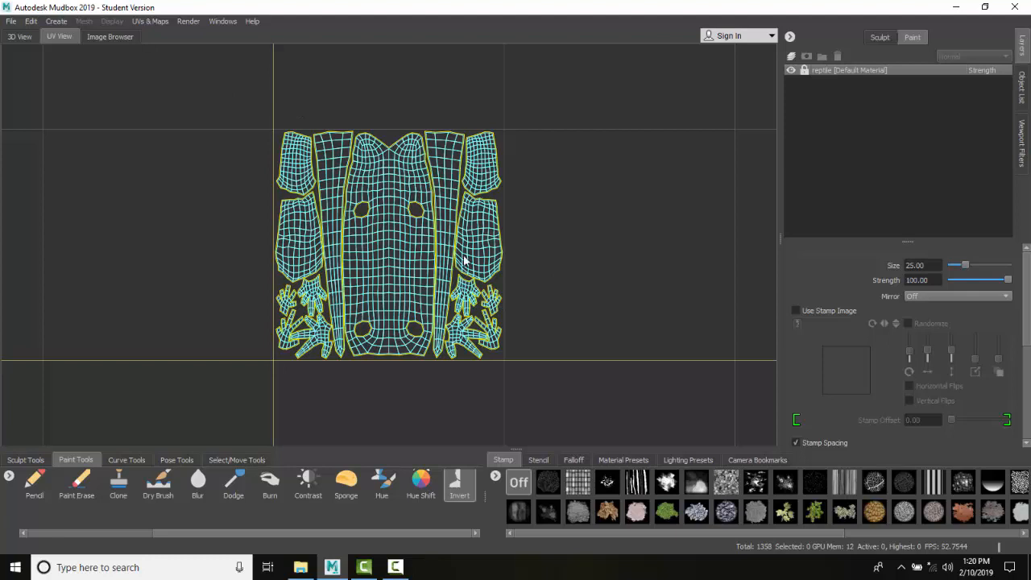
{"action": "mouse_move", "coordinate": [374, 342]}
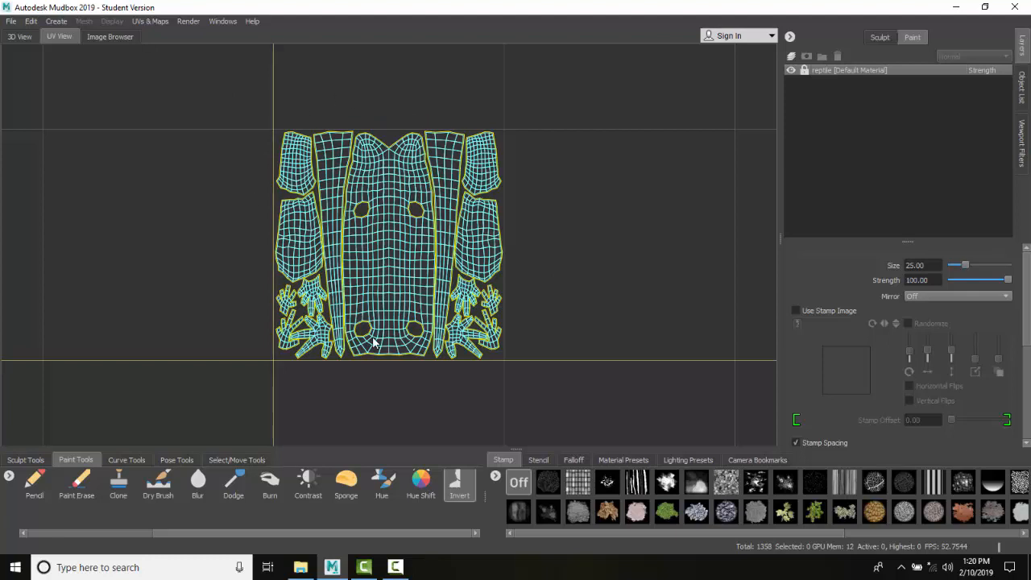
{"action": "mouse_move", "coordinate": [313, 267]}
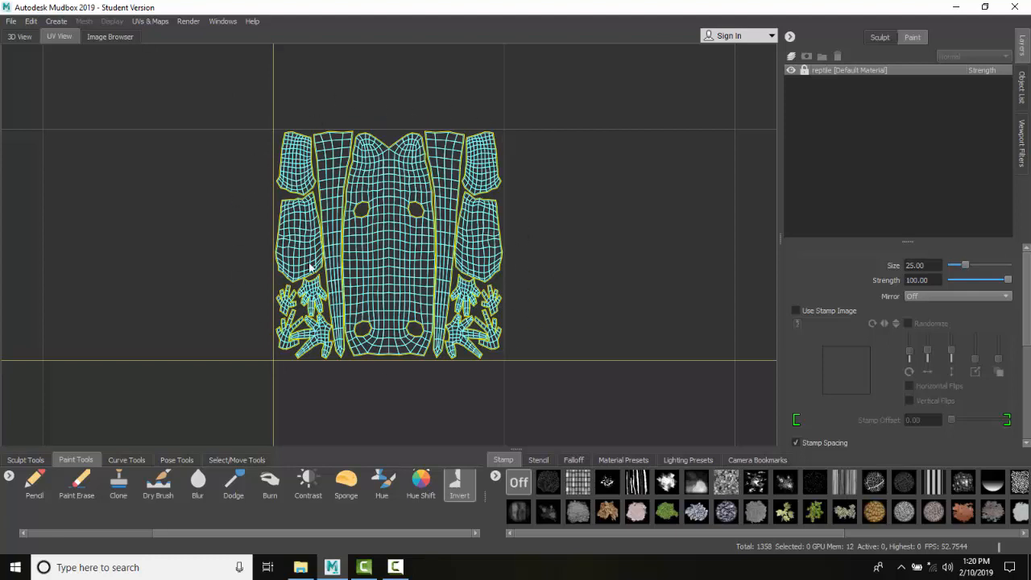
{"action": "mouse_move", "coordinate": [341, 287]}
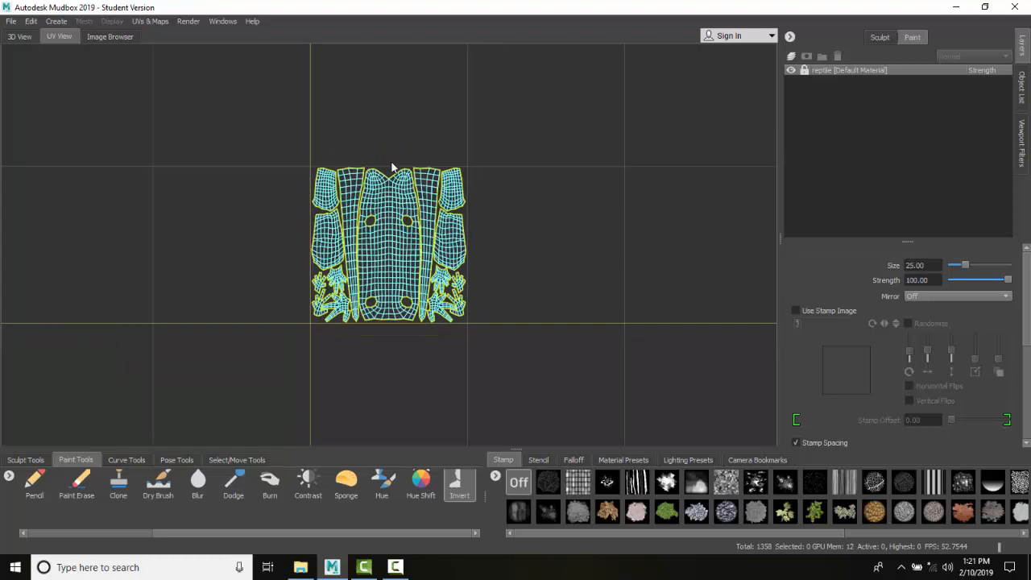
{"action": "mouse_move", "coordinate": [443, 186]}
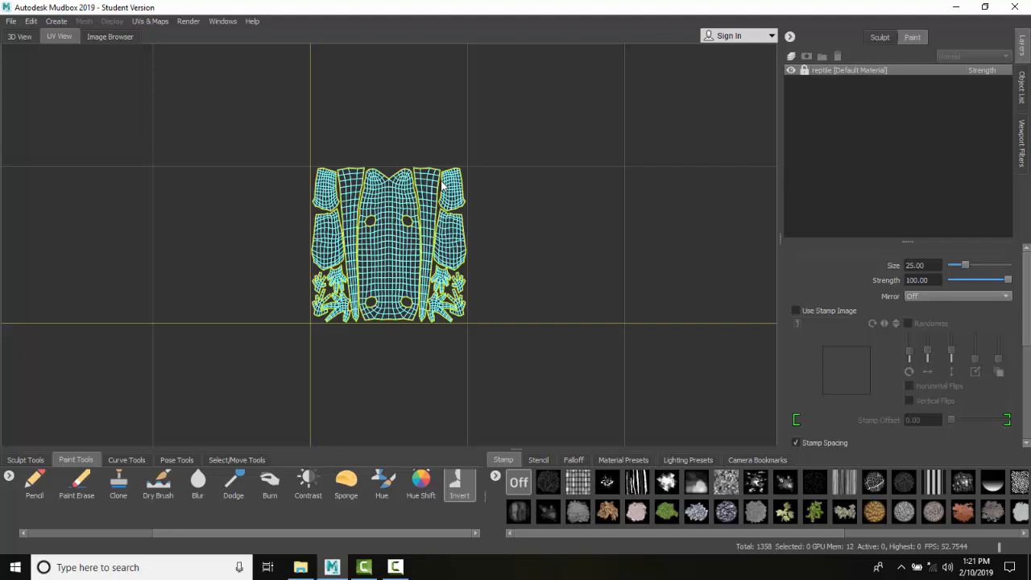
{"action": "mouse_move", "coordinate": [583, 209]}
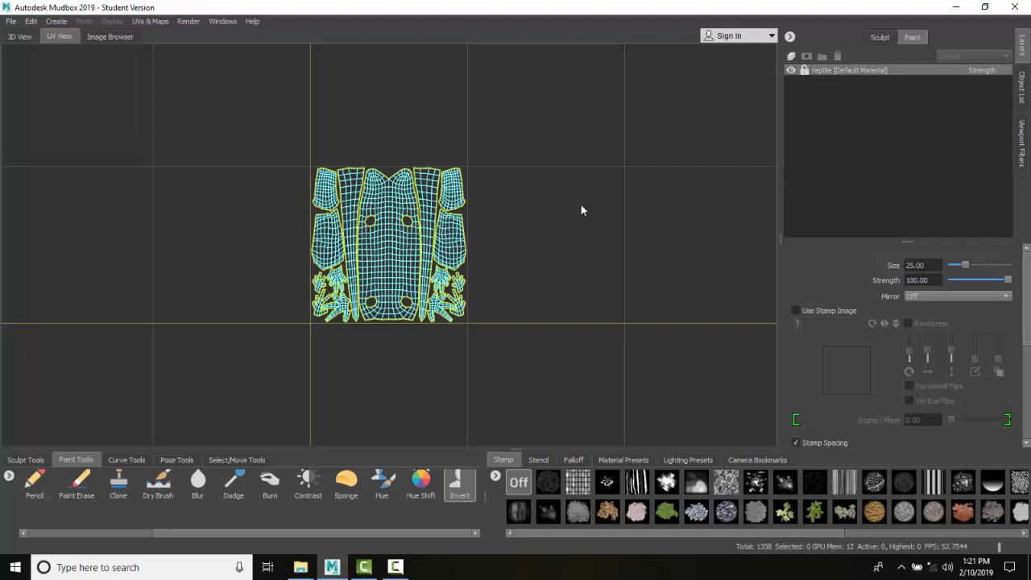
{"action": "mouse_move", "coordinate": [379, 244]}
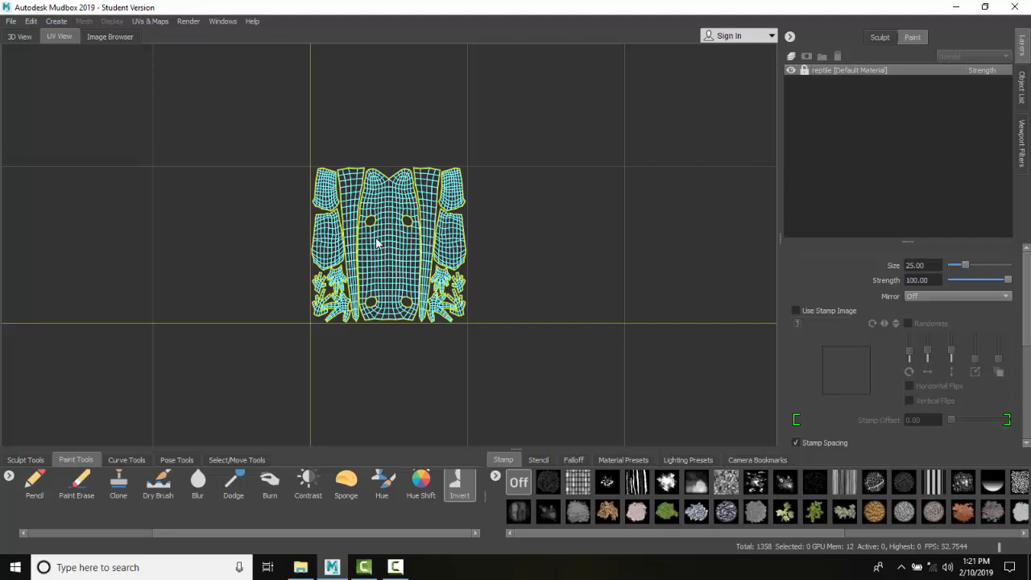
{"action": "mouse_move", "coordinate": [406, 245]}
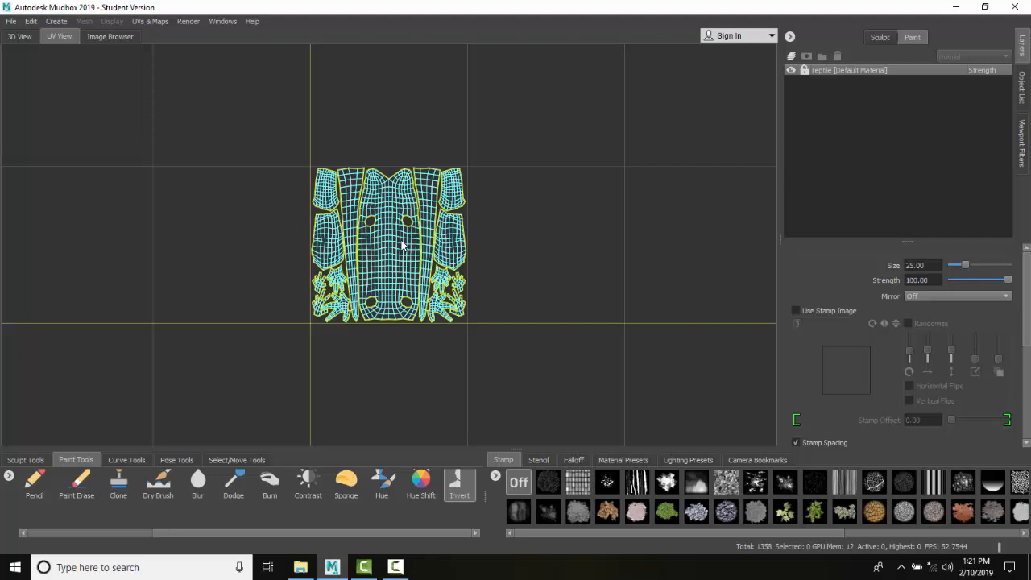
{"action": "mouse_move", "coordinate": [367, 200]}
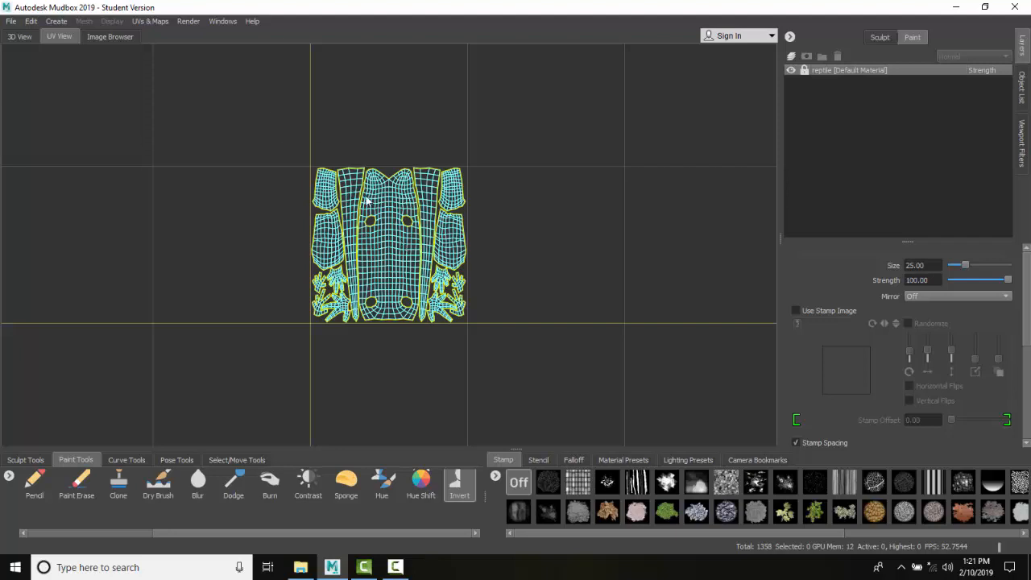
{"action": "mouse_move", "coordinate": [390, 255]}
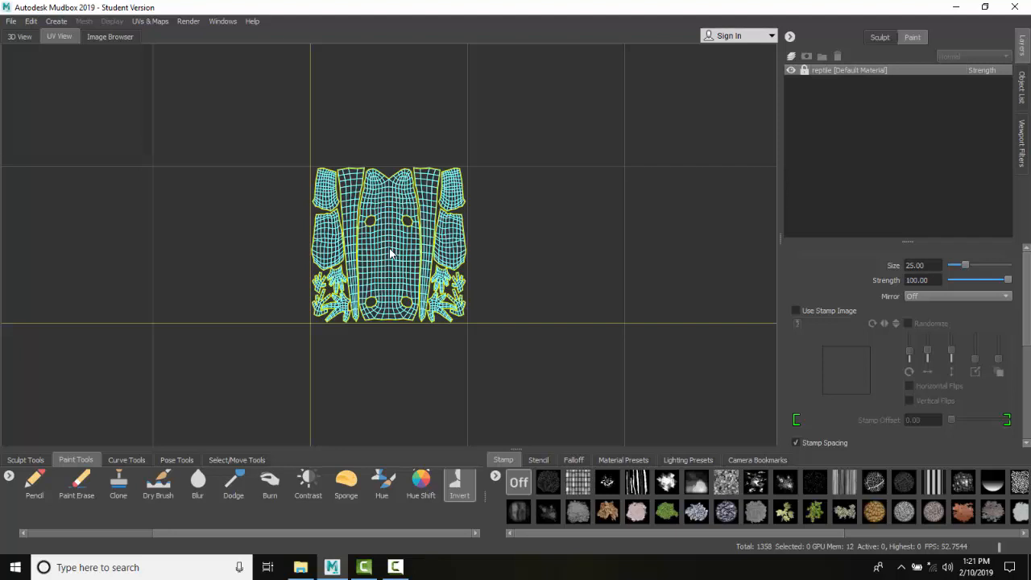
{"action": "mouse_move", "coordinate": [313, 308]}
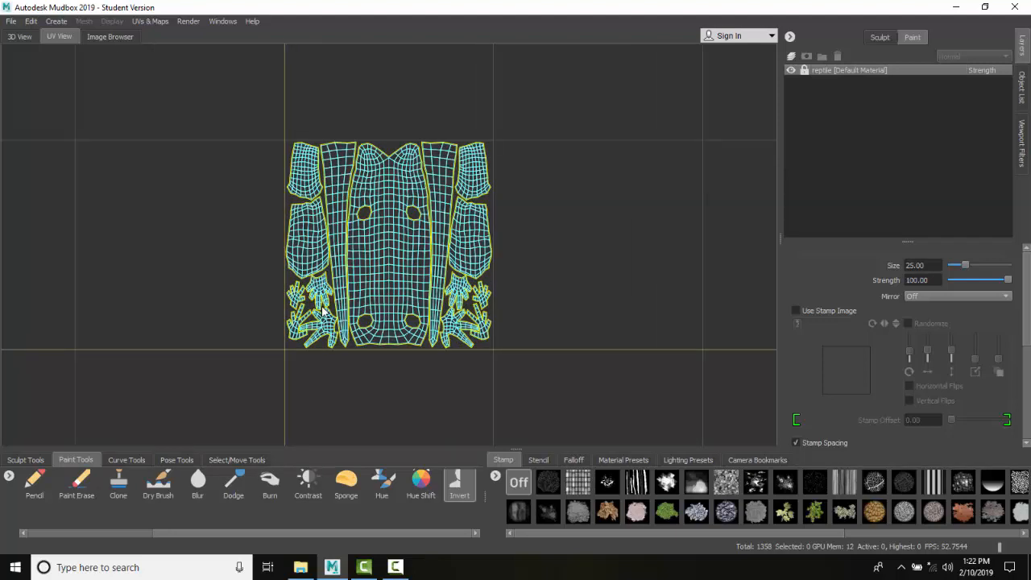
{"action": "mouse_move", "coordinate": [148, 280]}
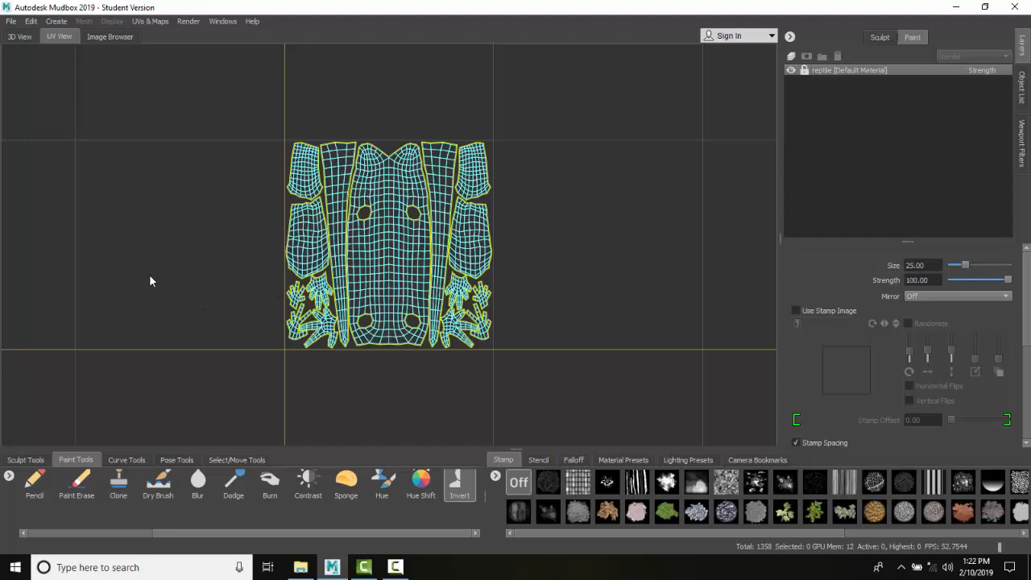
{"action": "left_click", "coordinate": [19, 36]}
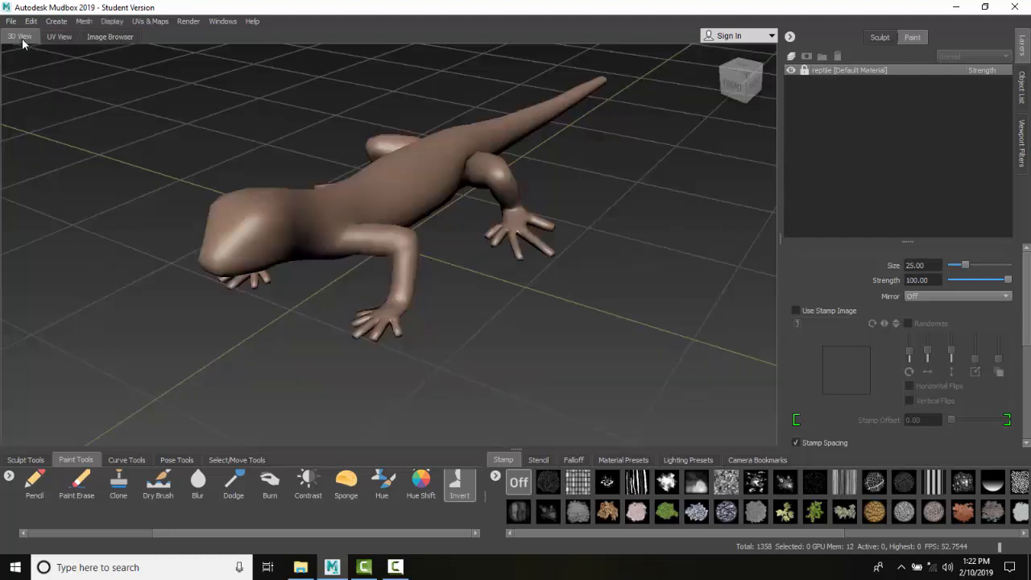
Show the UV layout briefly, then return to the 3D lizard model
{"action": "left_click", "coordinate": [58, 35]}
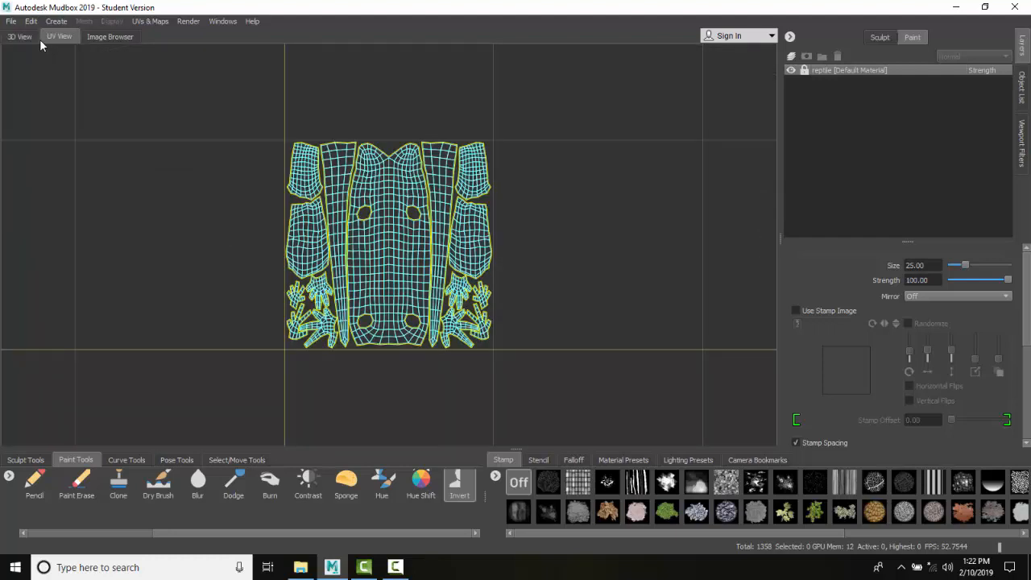
{"action": "left_click", "coordinate": [20, 37]}
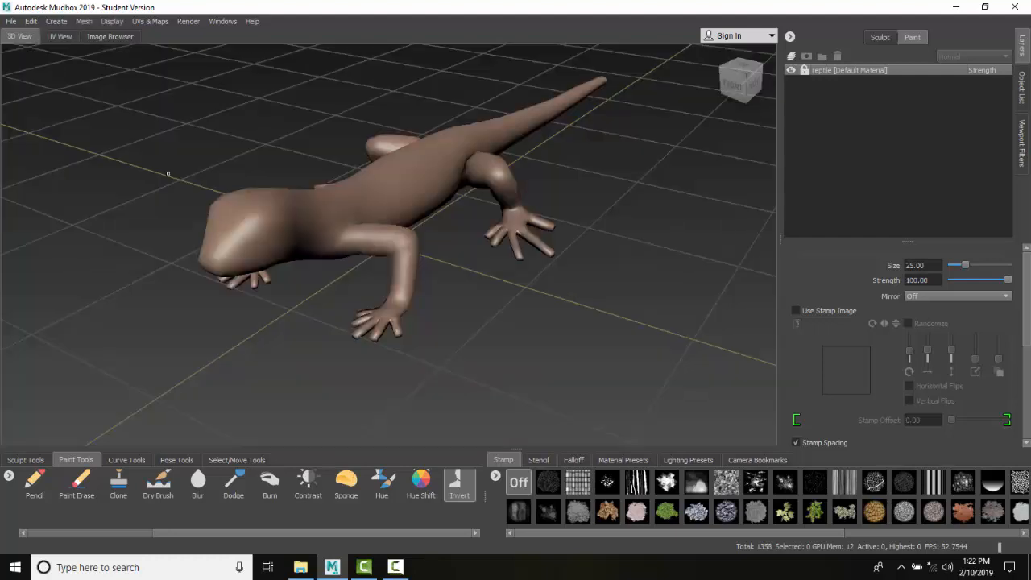